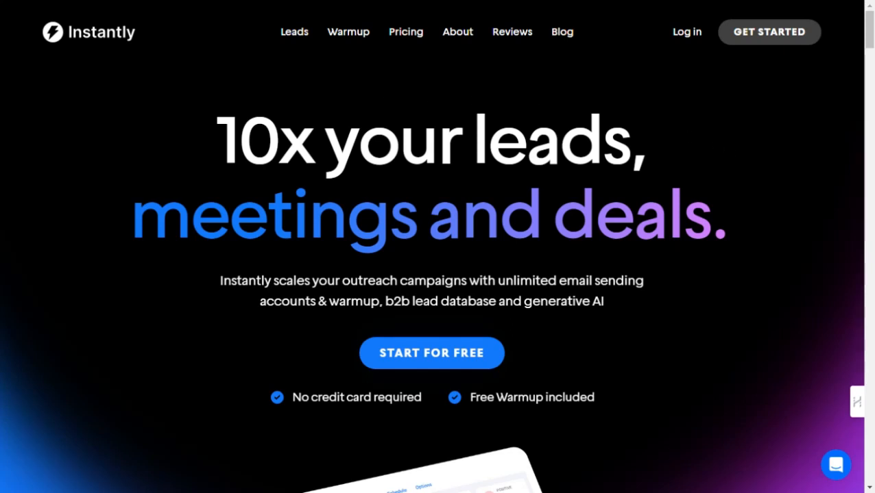
pyautogui.moveTo(43, 6)
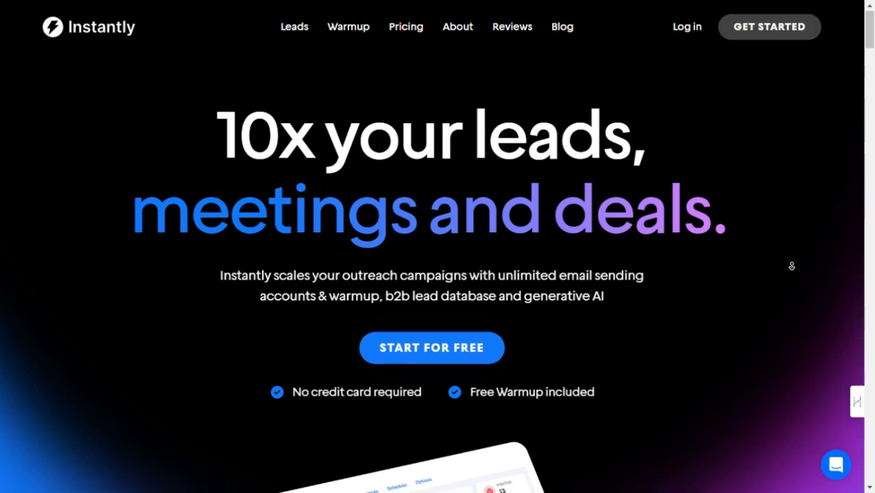
# Scroll to the customer testimonials carousel and cycle through the quotes back to the first.
pyautogui.scroll(-3)
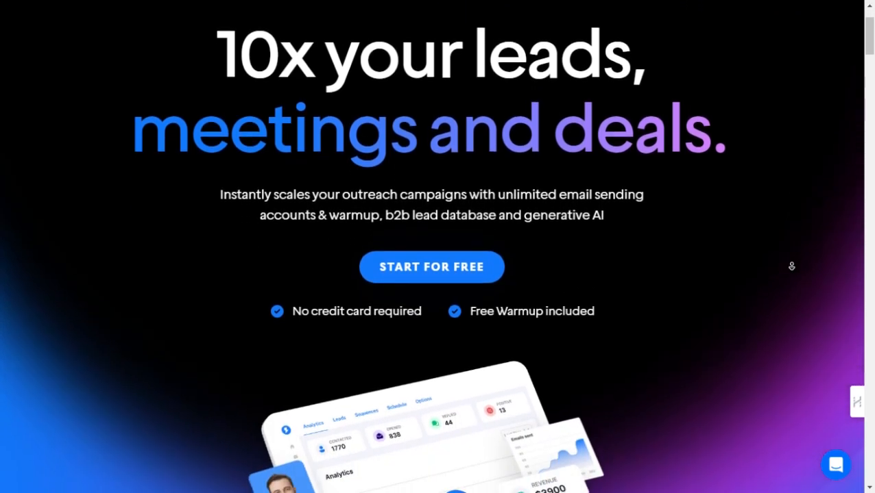
pyautogui.scroll(-3)
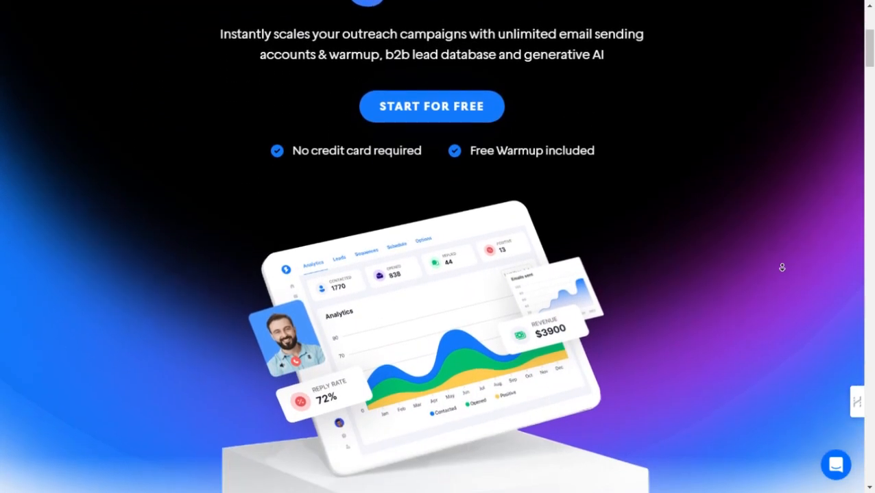
pyautogui.scroll(-3)
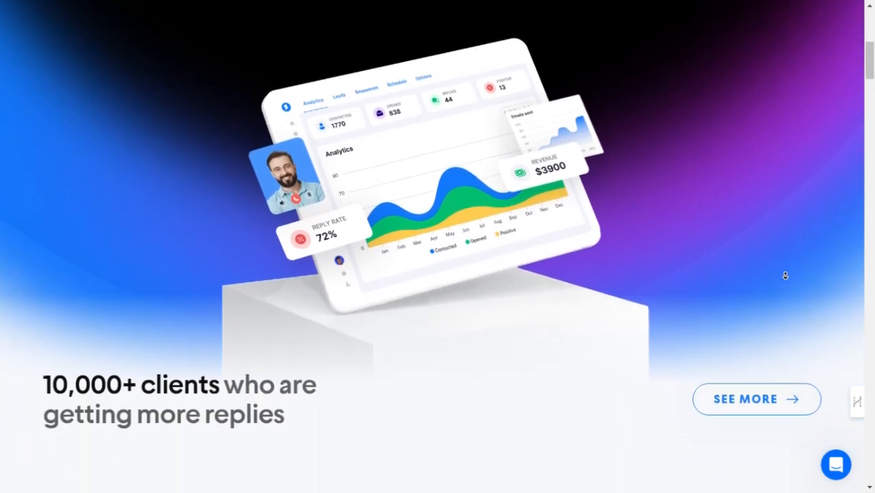
pyautogui.scroll(-3)
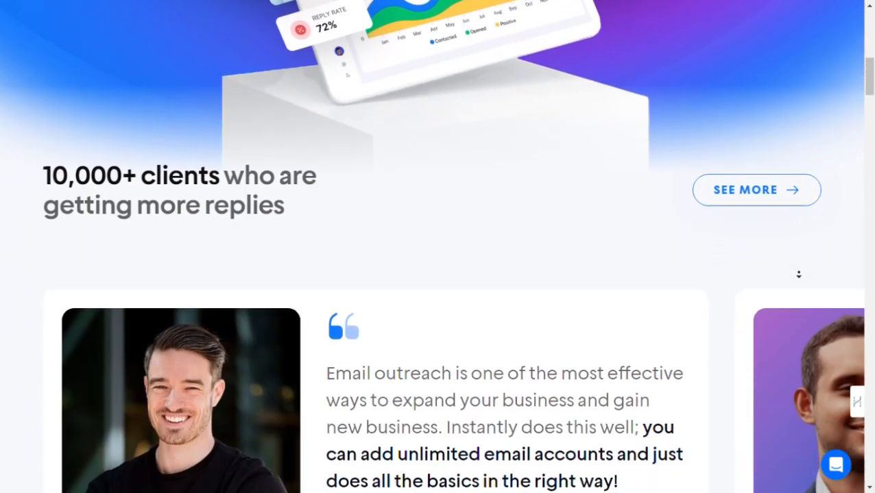
pyautogui.scroll(-3)
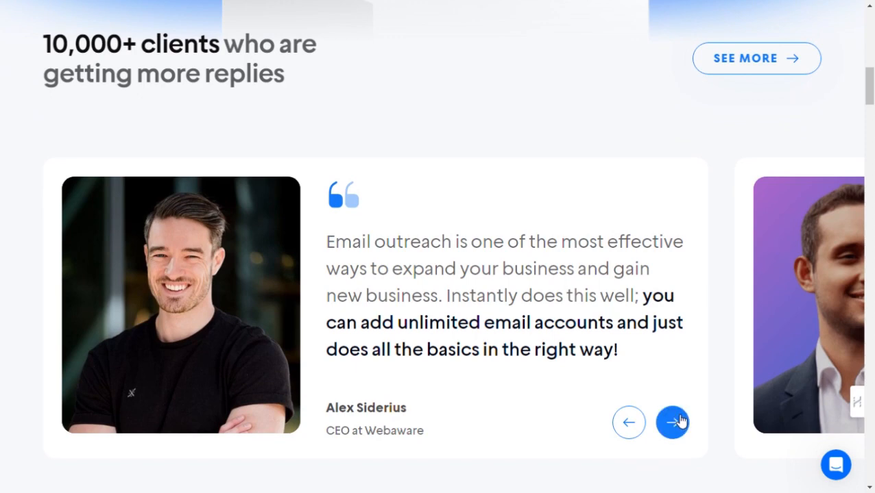
pyautogui.click(672, 422)
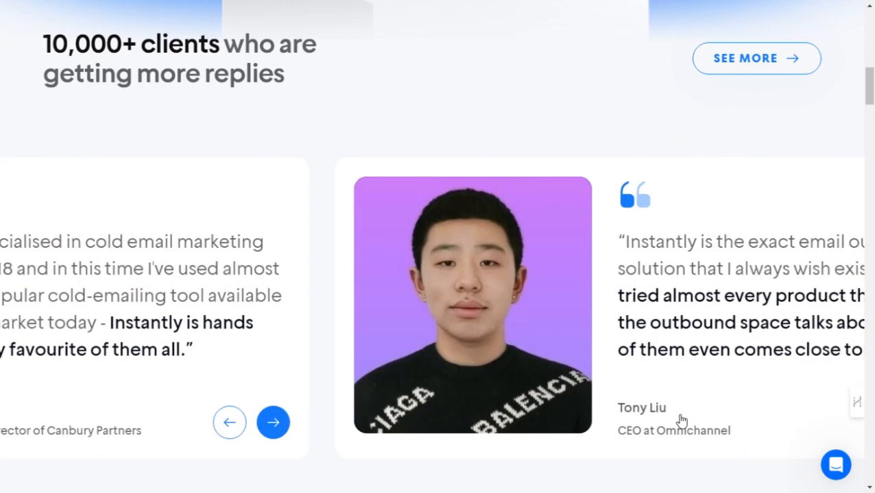
pyautogui.click(273, 422)
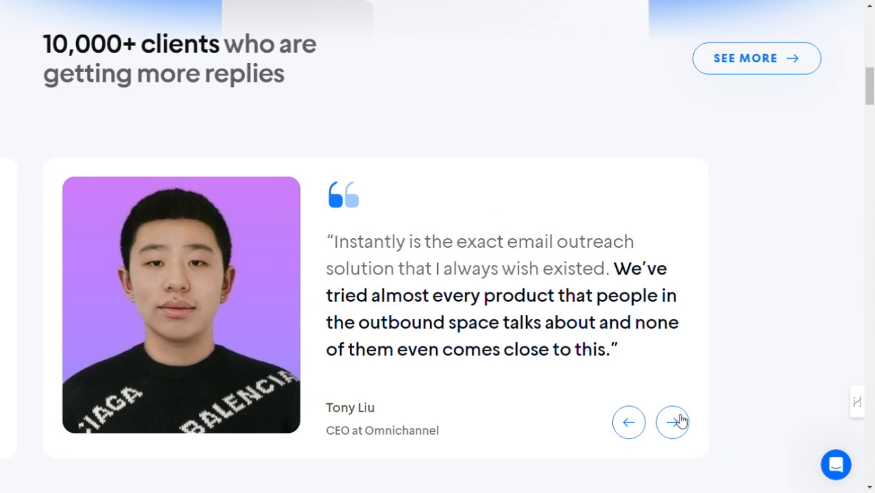
pyautogui.click(672, 422)
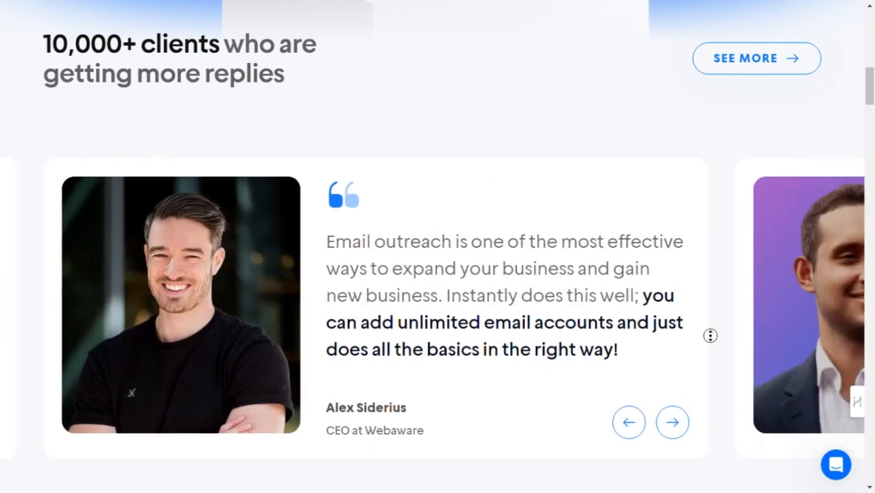
# Scroll past the G2 ratings and the Unlimited Accounts and Unlimited Warmup sections to Campaign Builder.
pyautogui.scroll(-3)
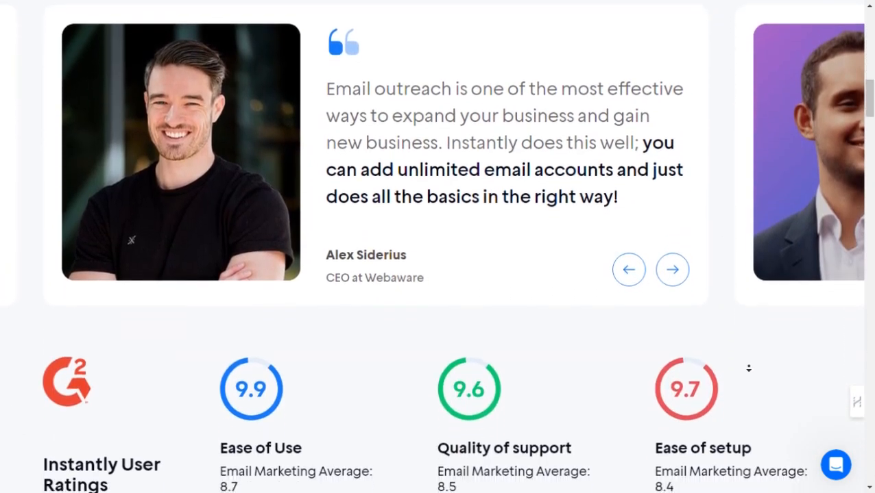
pyautogui.scroll(-3)
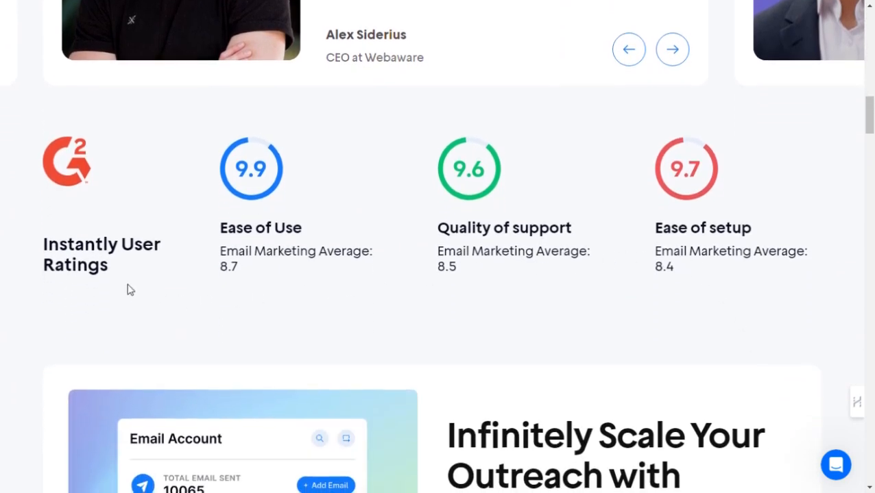
pyautogui.scroll(-3)
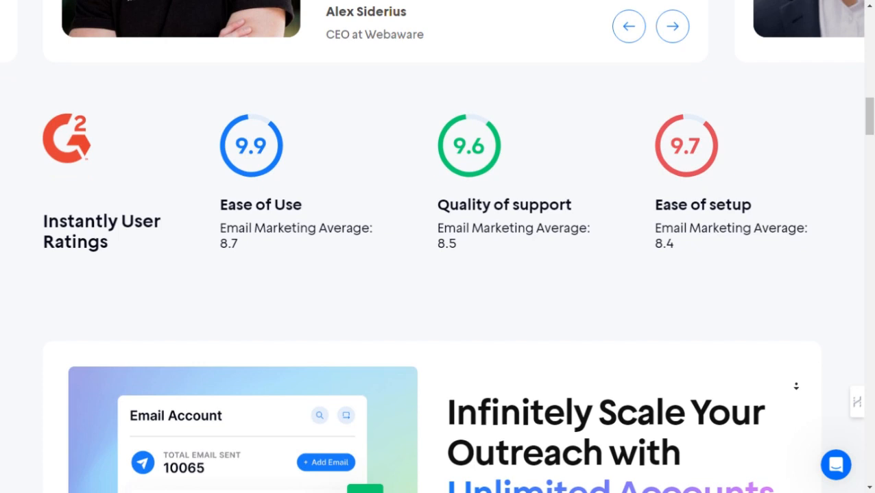
pyautogui.scroll(-3)
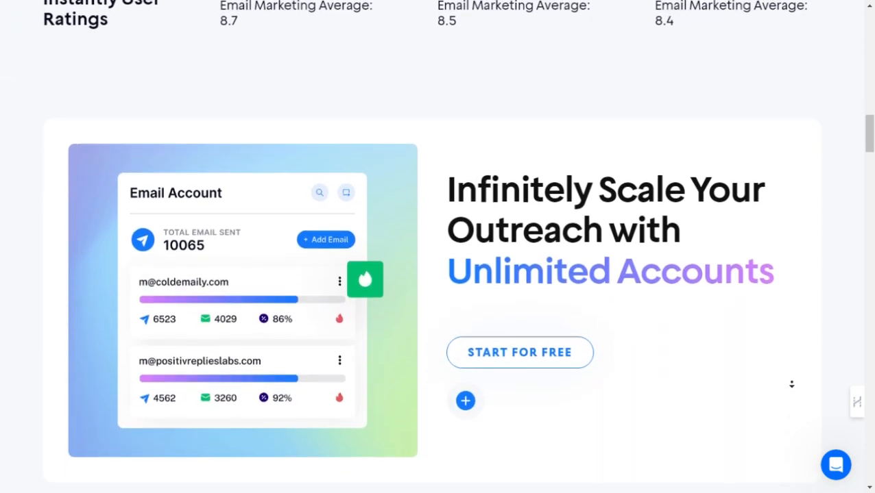
pyautogui.scroll(-3)
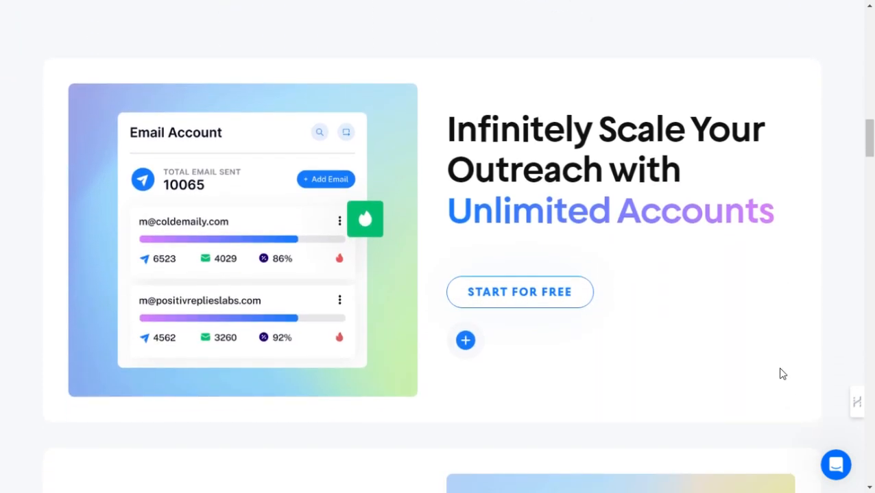
pyautogui.scroll(-3)
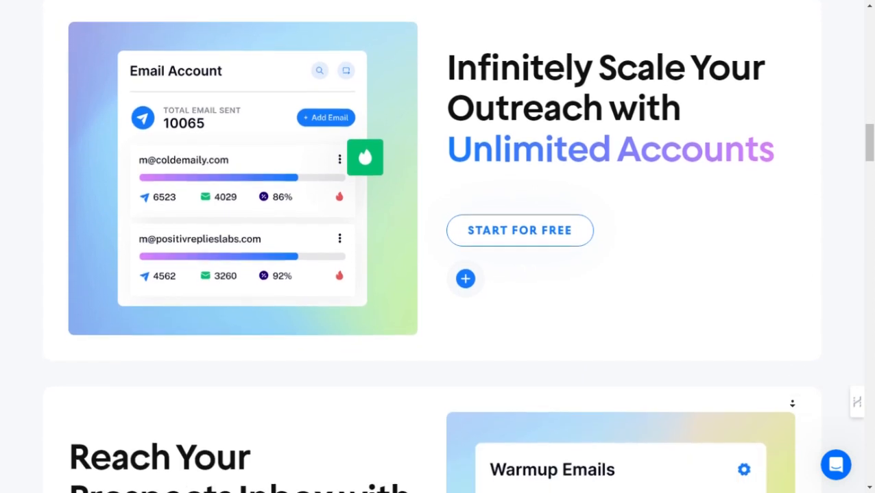
pyautogui.scroll(-3)
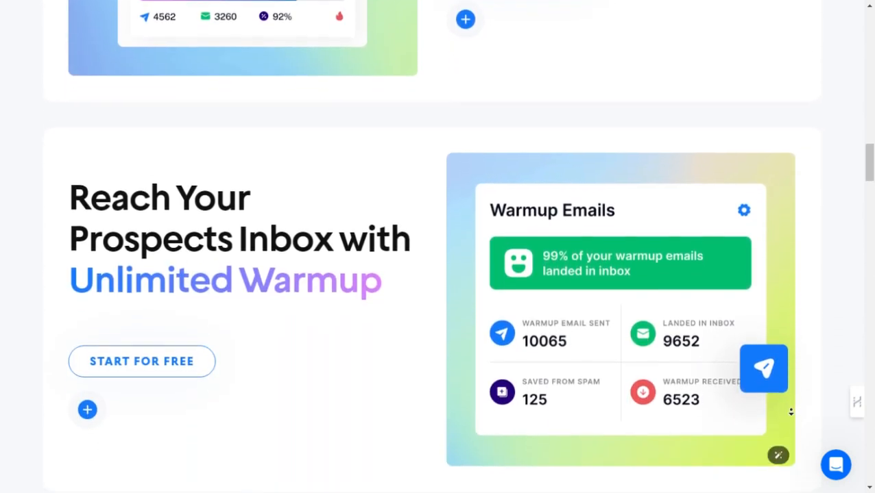
pyautogui.scroll(-3)
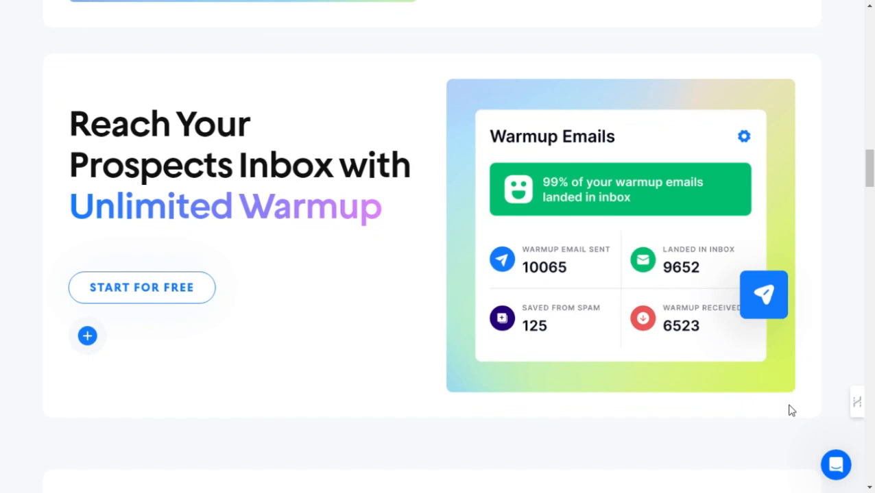
pyautogui.scroll(-3)
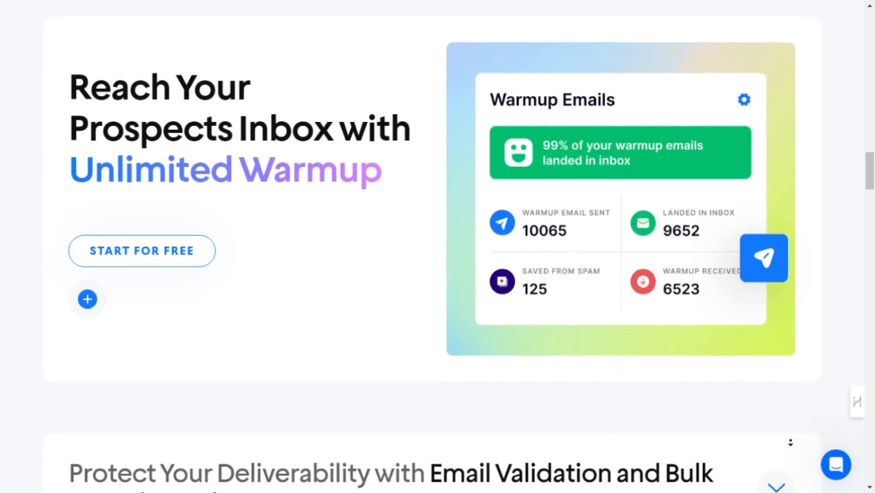
pyautogui.scroll(-3)
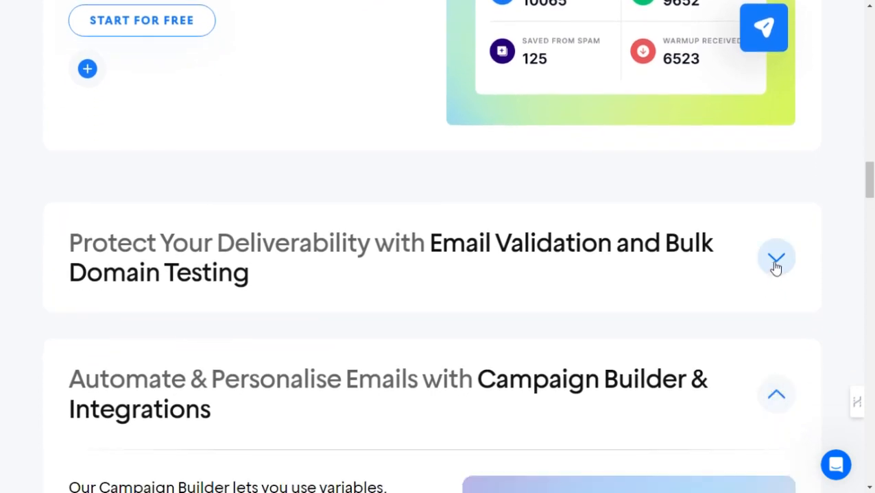
# Expand the Email Validation and Bulk Domain Testing accordion, then the Inbox Rotation accordion.
pyautogui.click(775, 259)
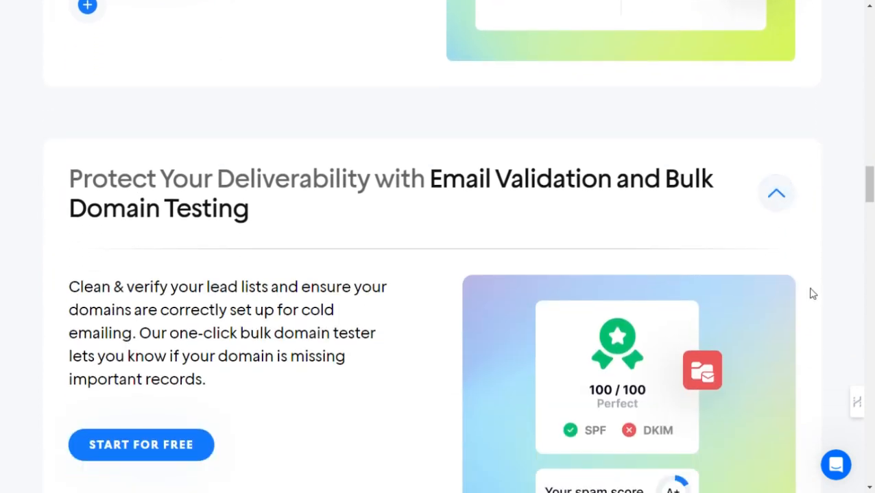
pyautogui.scroll(-3)
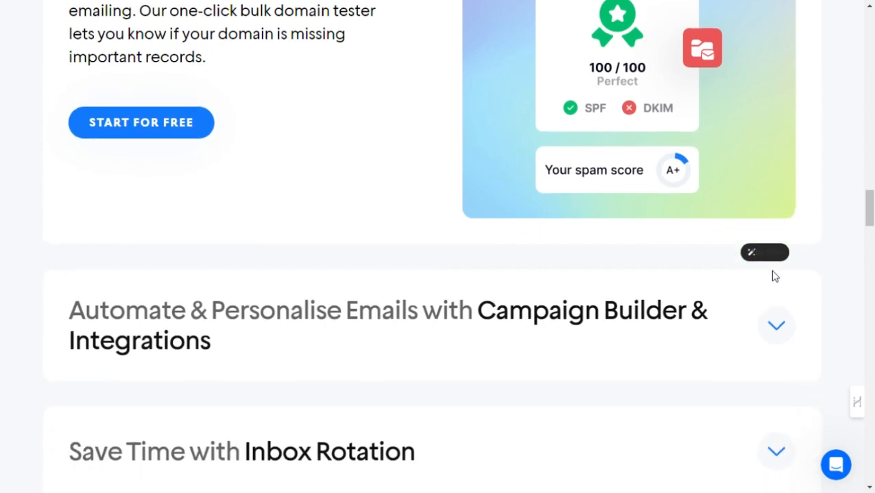
pyautogui.scroll(-3)
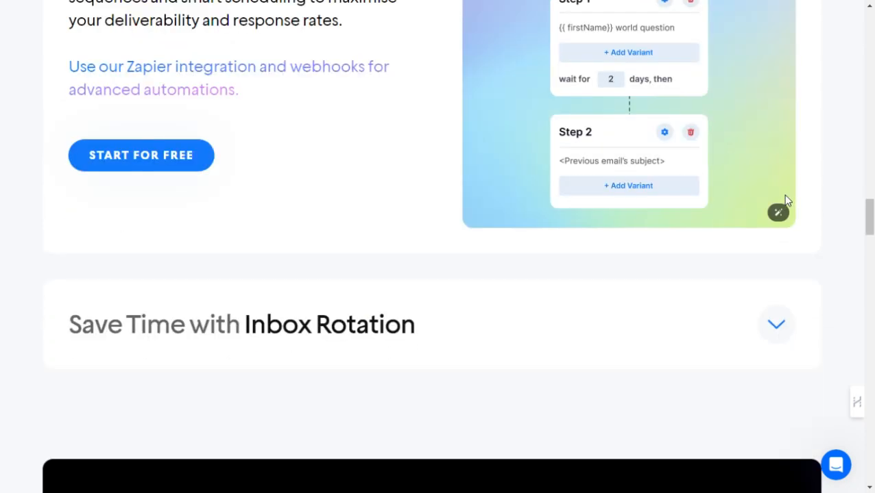
pyautogui.scroll(3)
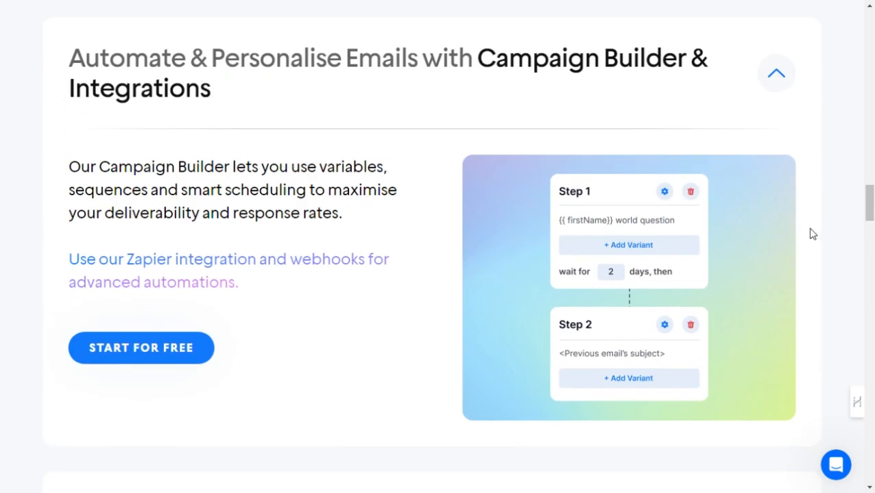
pyautogui.scroll(-3)
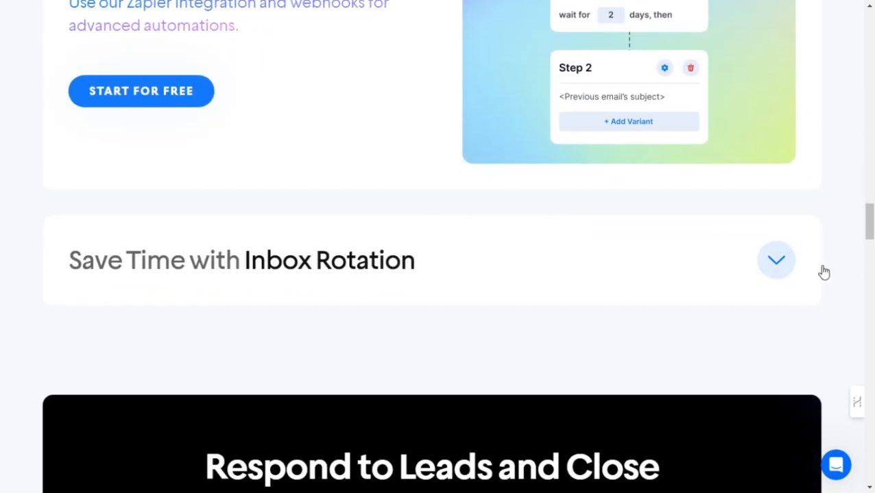
pyautogui.click(775, 260)
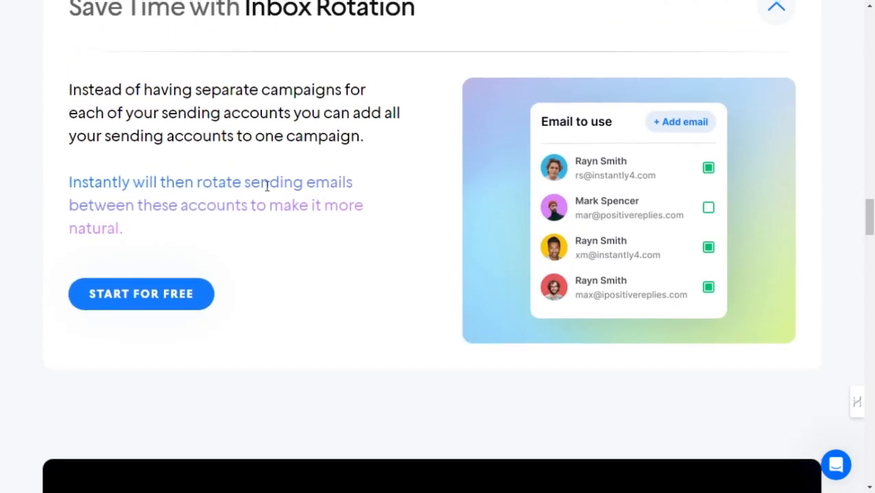
pyautogui.scroll(3)
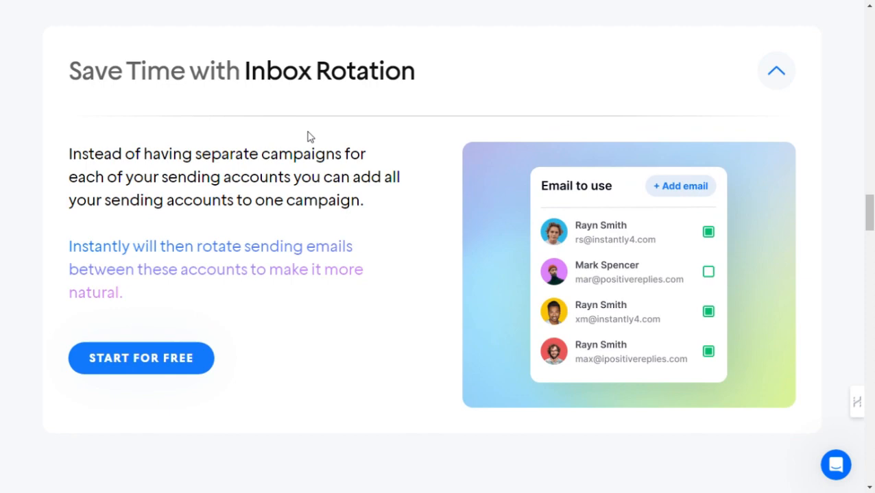
# Scroll past the Unibox, analytics, accelerator, community and testimonial sections to the footer links.
pyautogui.scroll(-3)
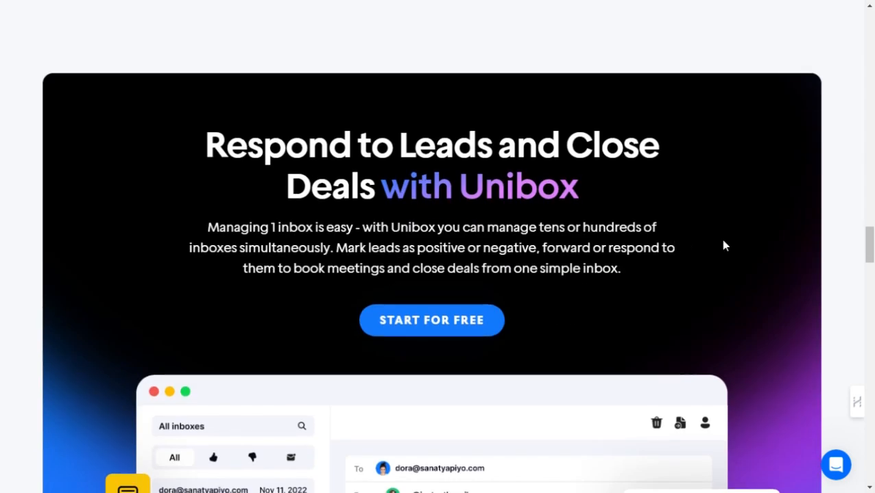
pyautogui.scroll(-3)
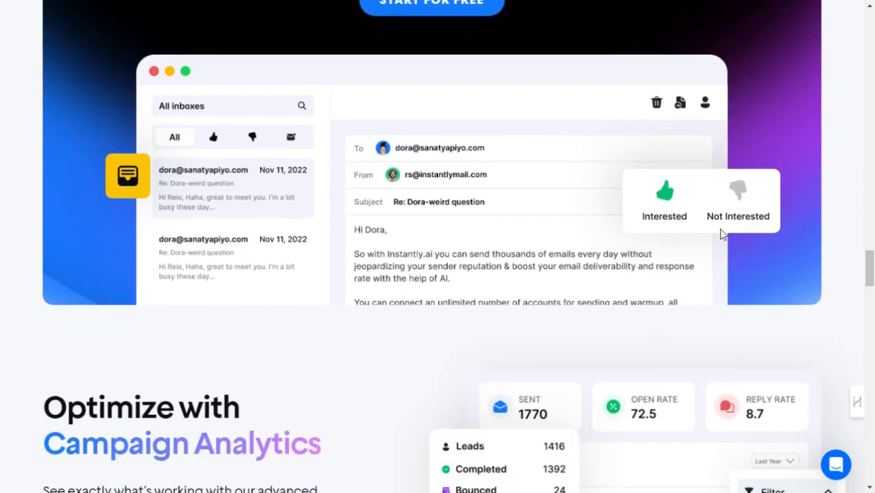
pyautogui.scroll(-3)
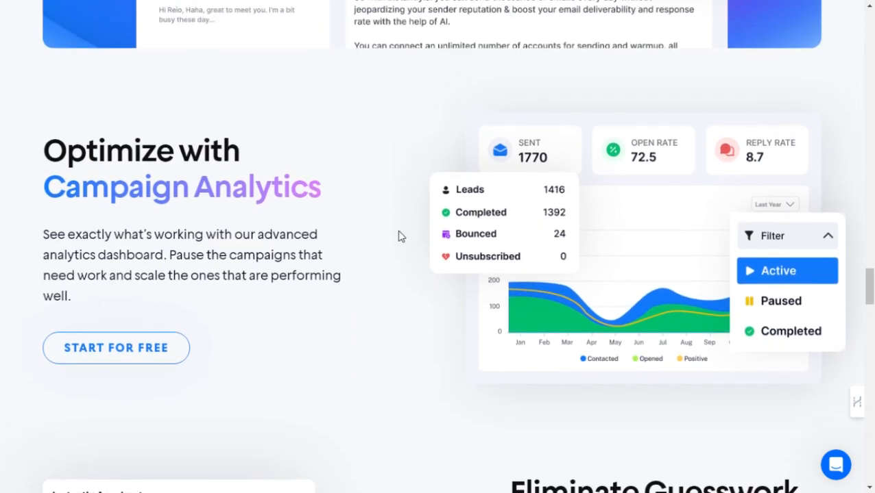
pyautogui.scroll(-3)
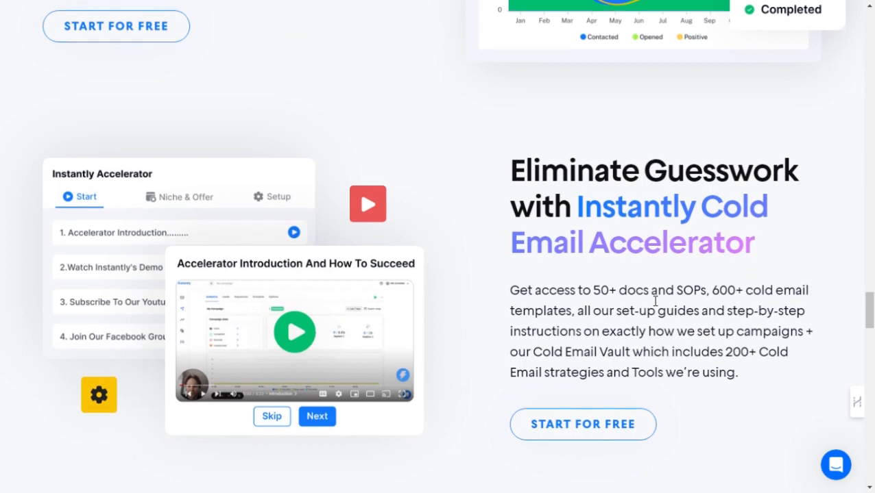
pyautogui.scroll(-3)
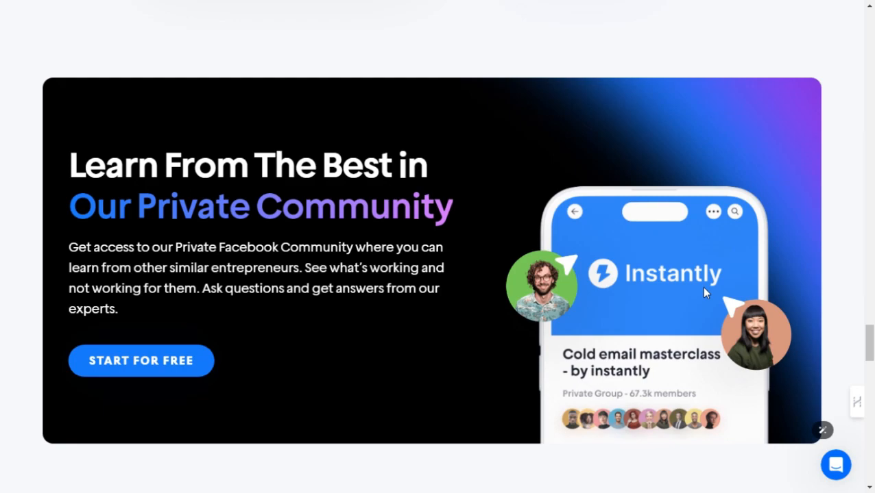
pyautogui.scroll(-3)
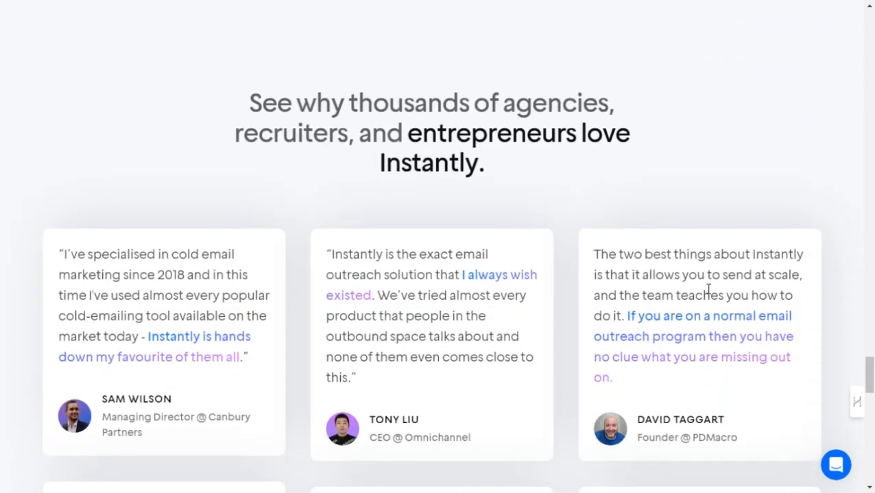
pyautogui.scroll(-3)
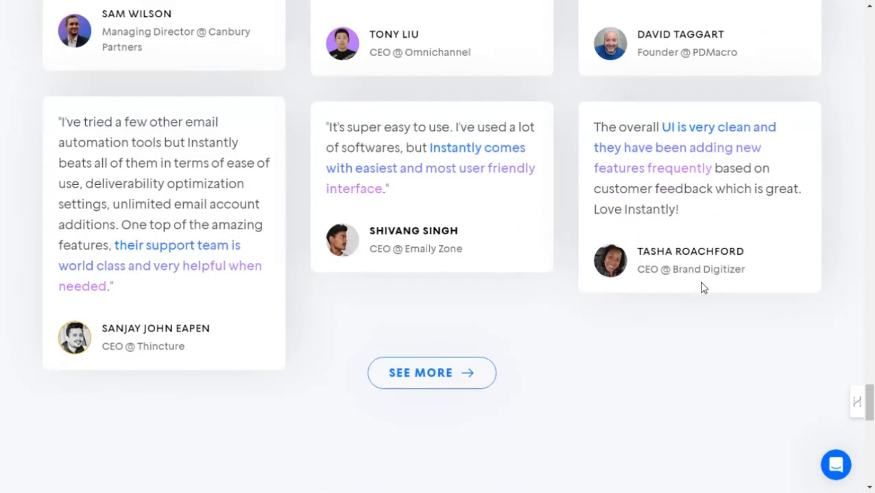
pyautogui.scroll(-3)
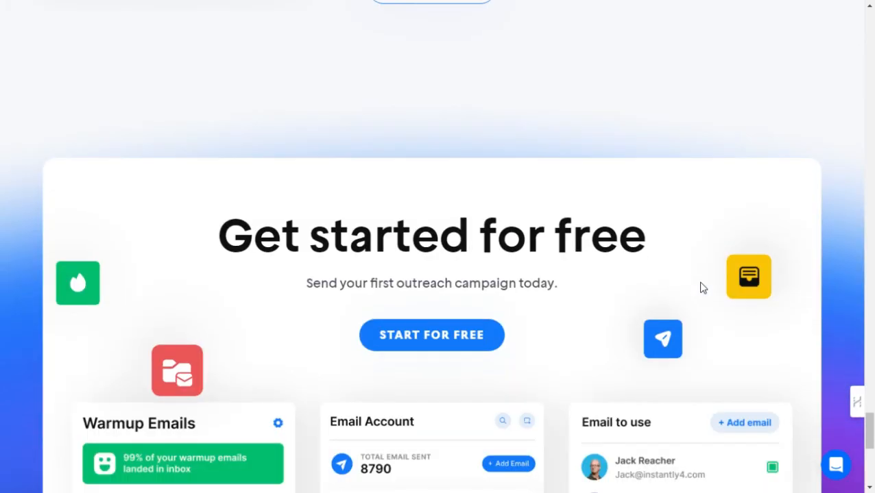
pyautogui.scroll(-3)
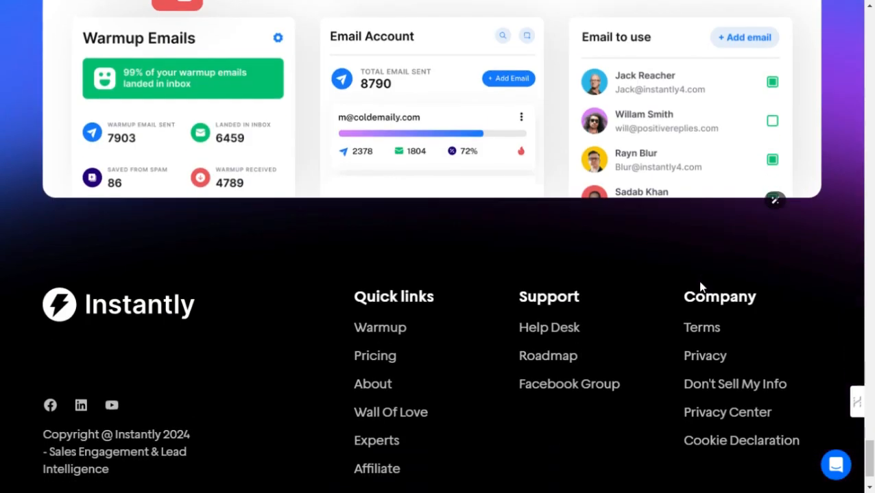
pyautogui.scroll(-3)
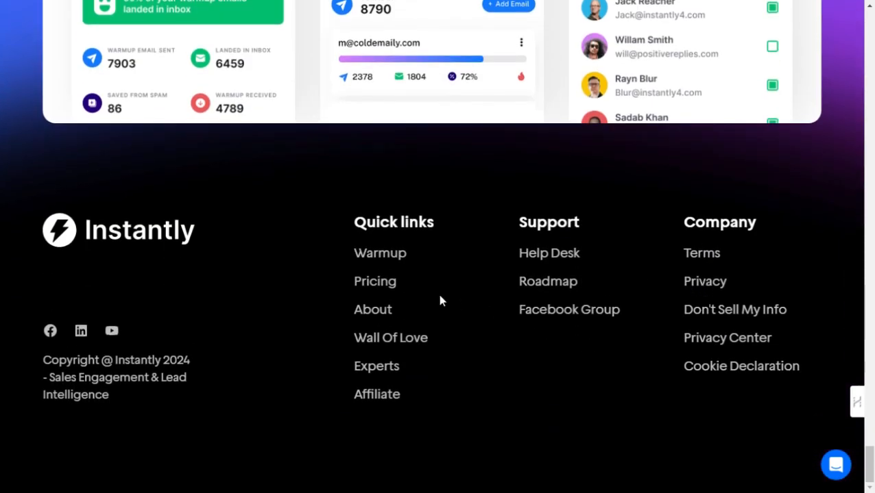
pyautogui.moveTo(387, 288)
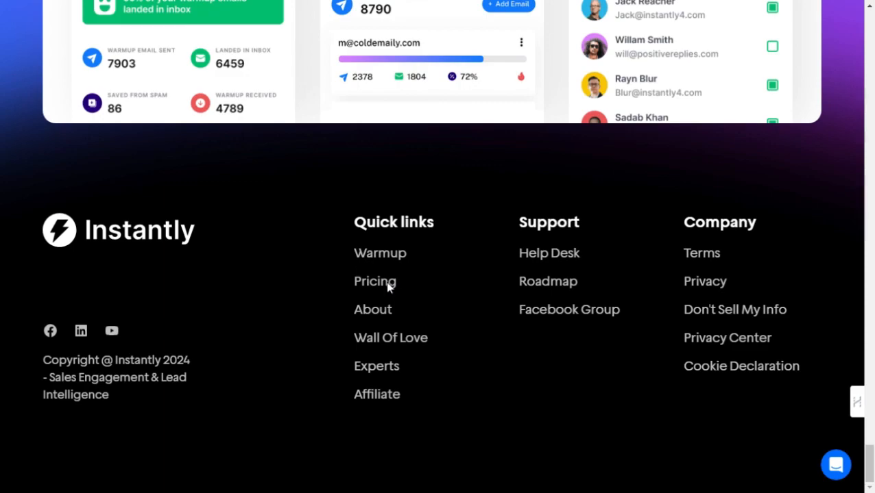
# Open Pricing from the footer and review the yearly Sending & Warmup plans ($30, $77.6, $286.3).
pyautogui.click(375, 281)
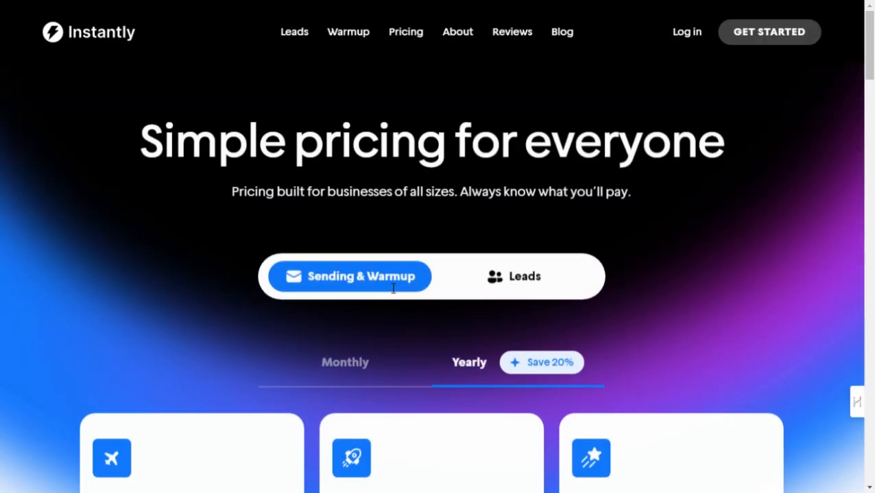
pyautogui.scroll(-3)
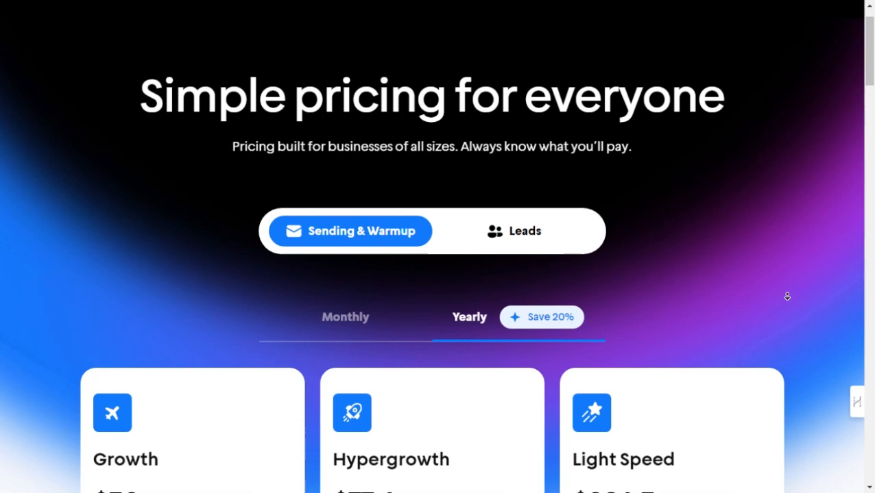
pyautogui.scroll(-3)
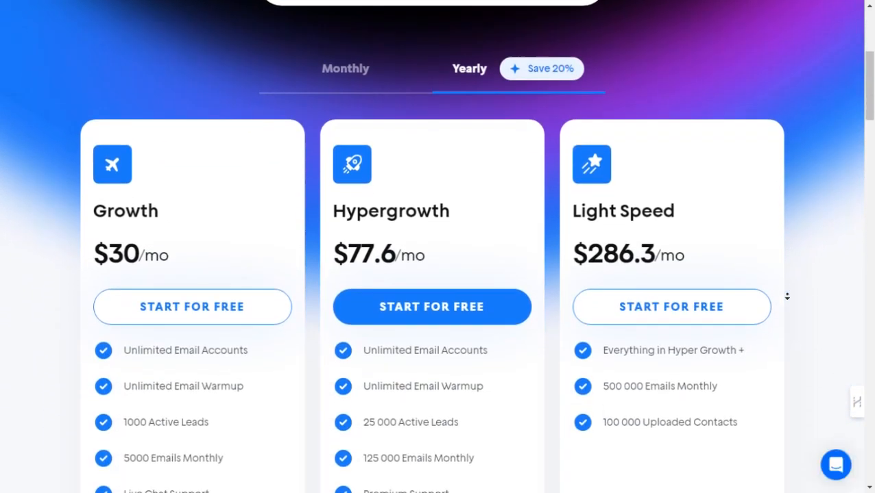
pyautogui.scroll(-3)
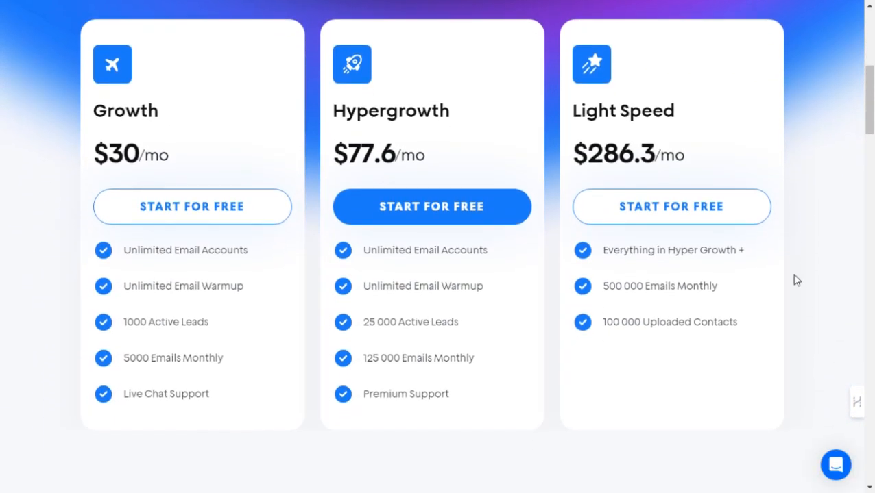
pyautogui.scroll(3)
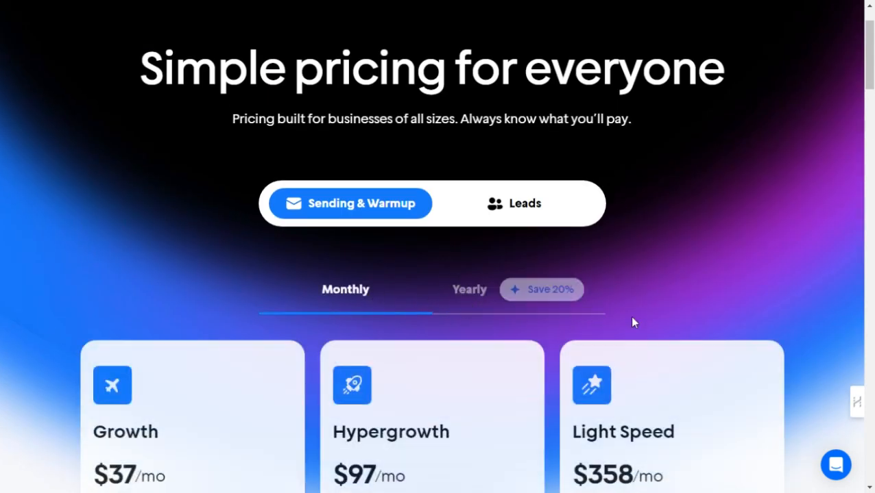
pyautogui.scroll(-3)
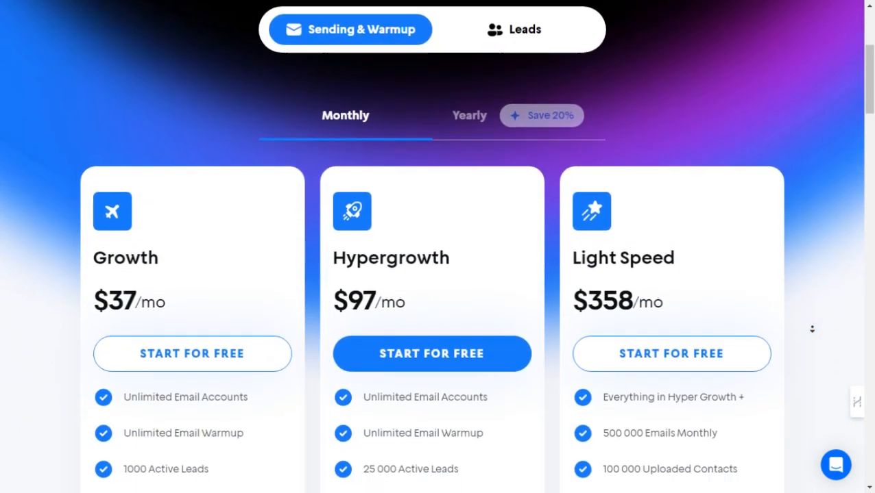
pyautogui.scroll(-3)
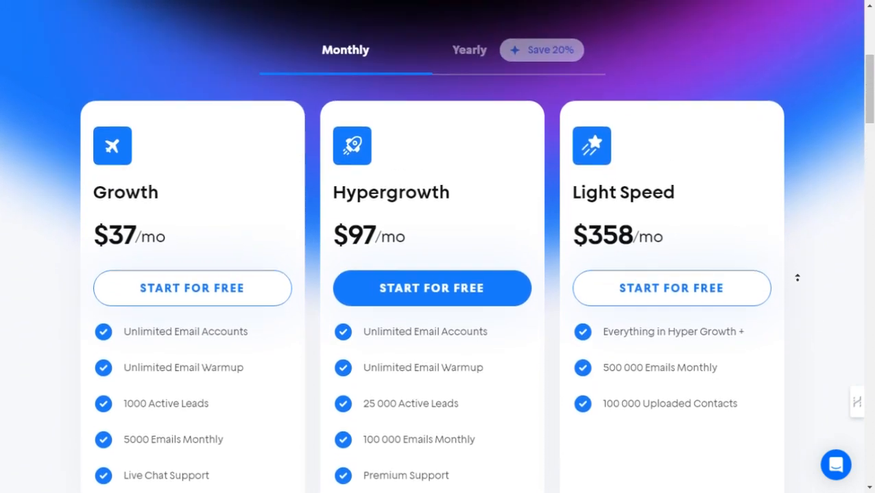
pyautogui.scroll(3)
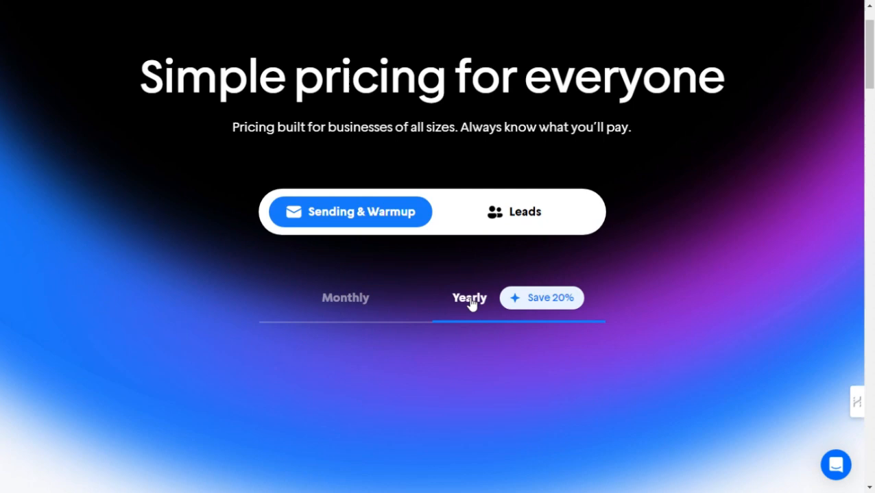
pyautogui.scroll(-3)
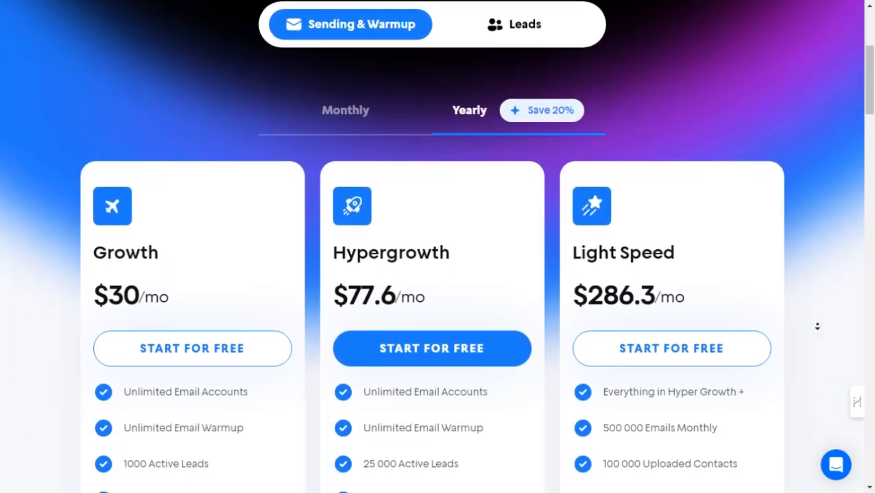
pyautogui.scroll(-3)
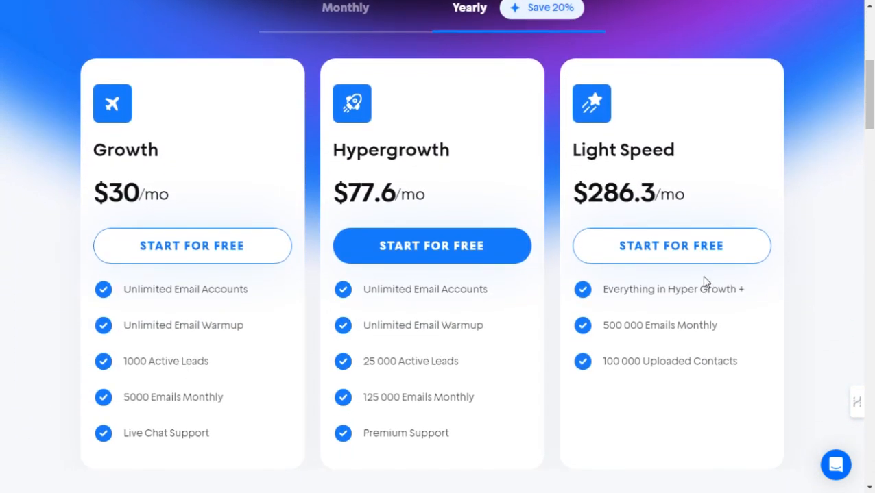
pyautogui.scroll(3)
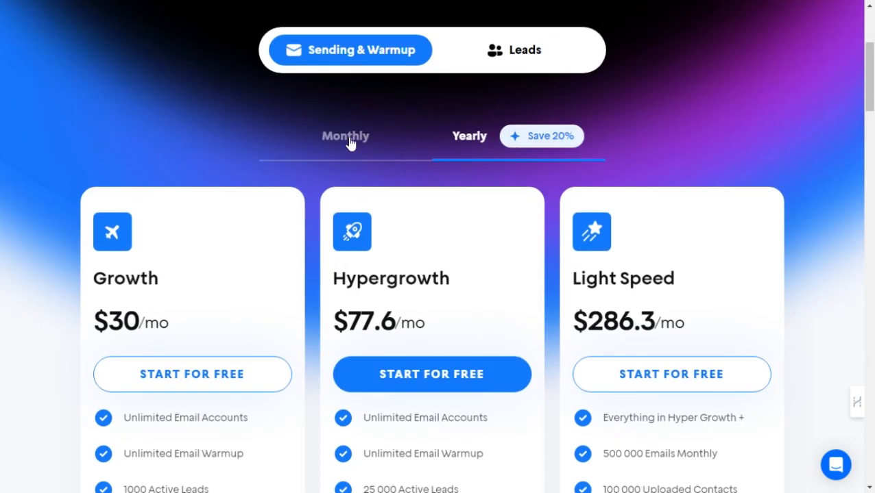
# Switch pricing to Monthly, then open Roadmap under Support and scroll its What's New list.
pyautogui.click(345, 136)
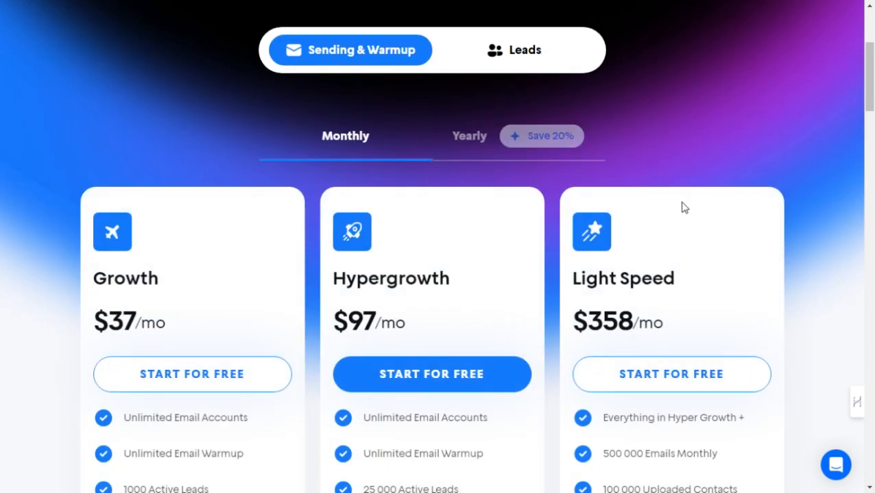
pyautogui.scroll(3)
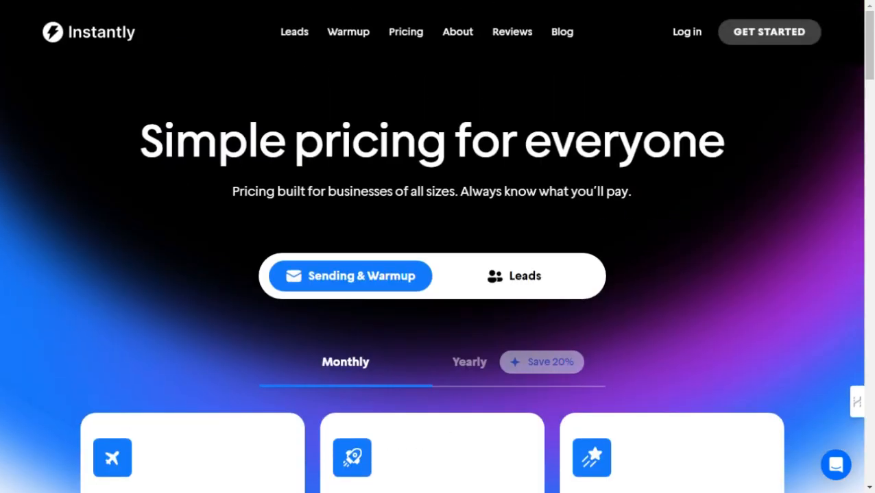
pyautogui.scroll(-3)
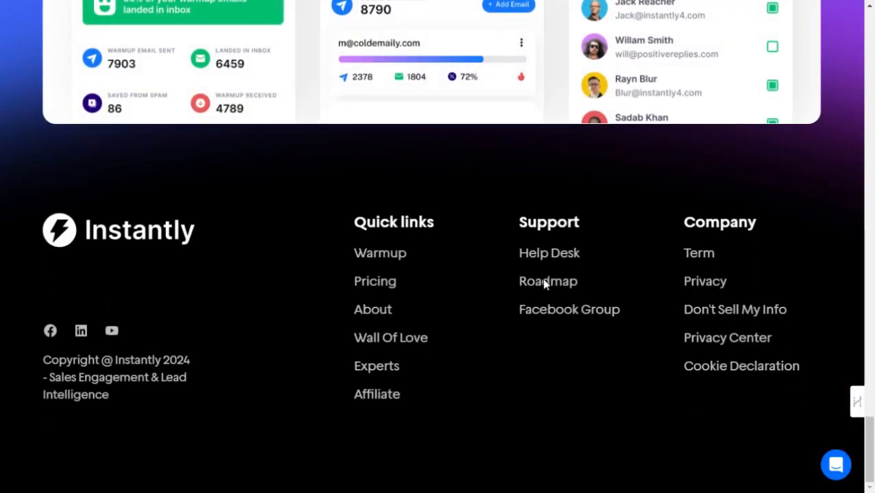
pyautogui.click(548, 281)
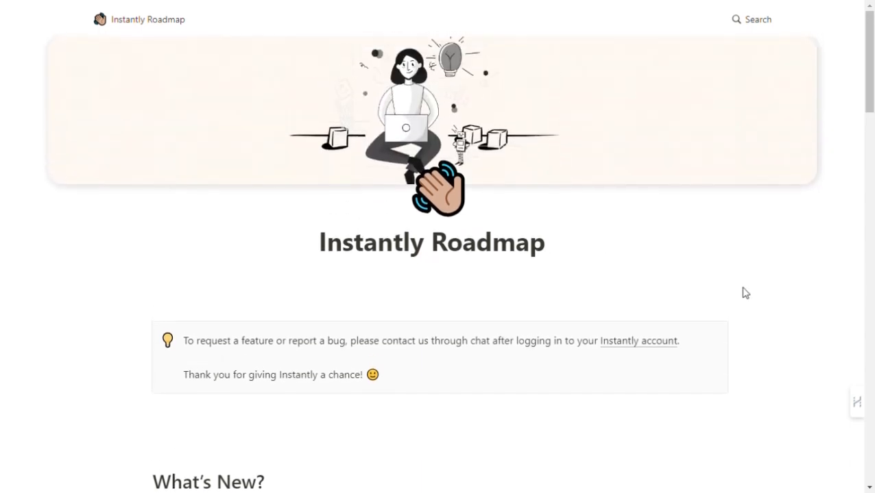
pyautogui.scroll(-3)
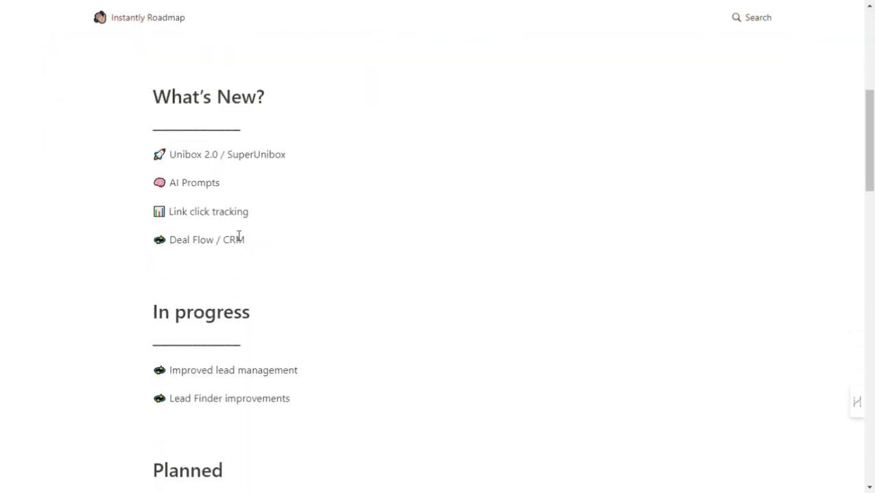